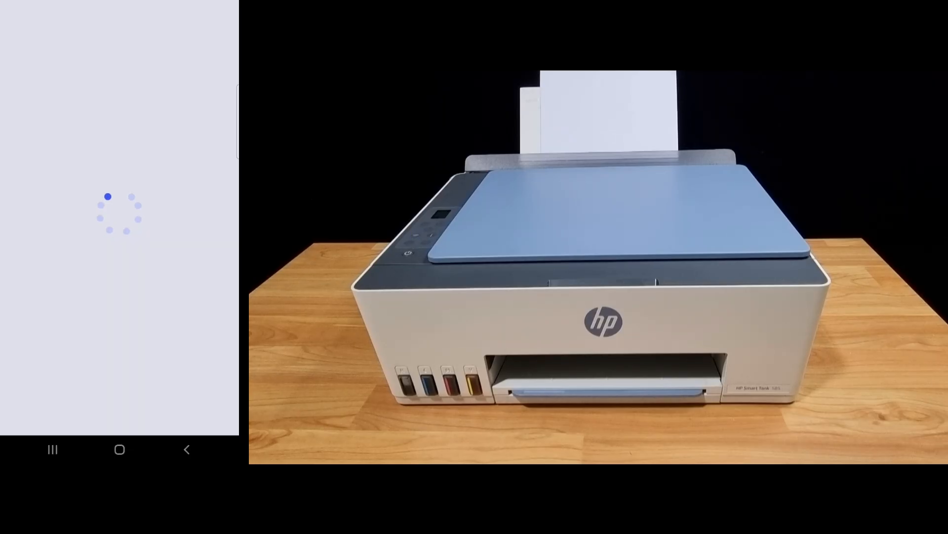
# Let the HP app load to its 'Let's get started!' screen with no device added yet
pyautogui.click(478, 498)
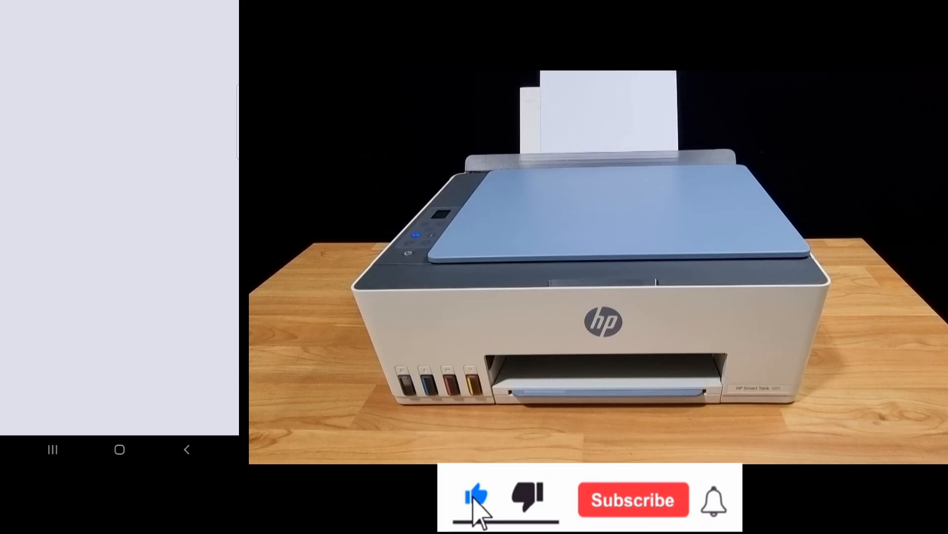
pyautogui.click(632, 498)
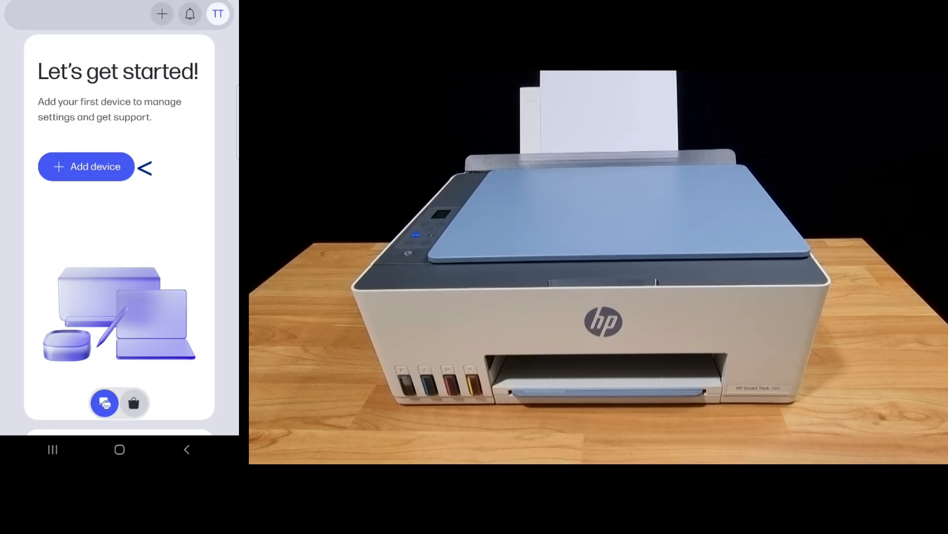
# Start adding a brand-new printer over Wi-Fi and confirm it is ready, listing nearby printers
pyautogui.click(84, 166)
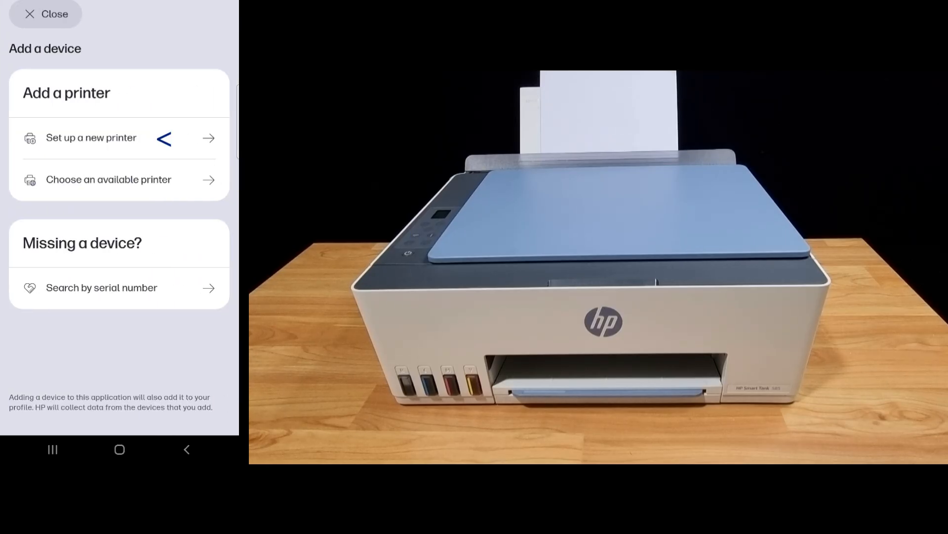
pyautogui.click(90, 137)
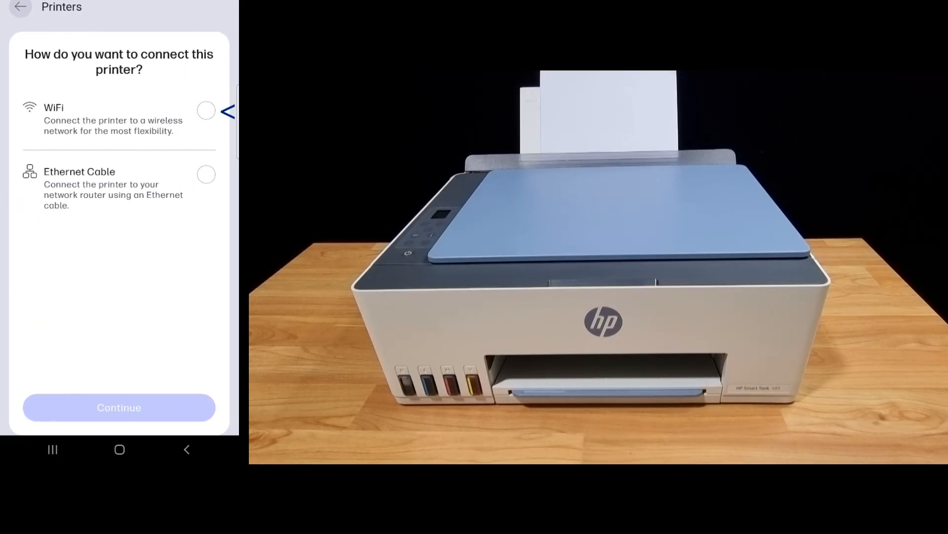
pyautogui.click(206, 110)
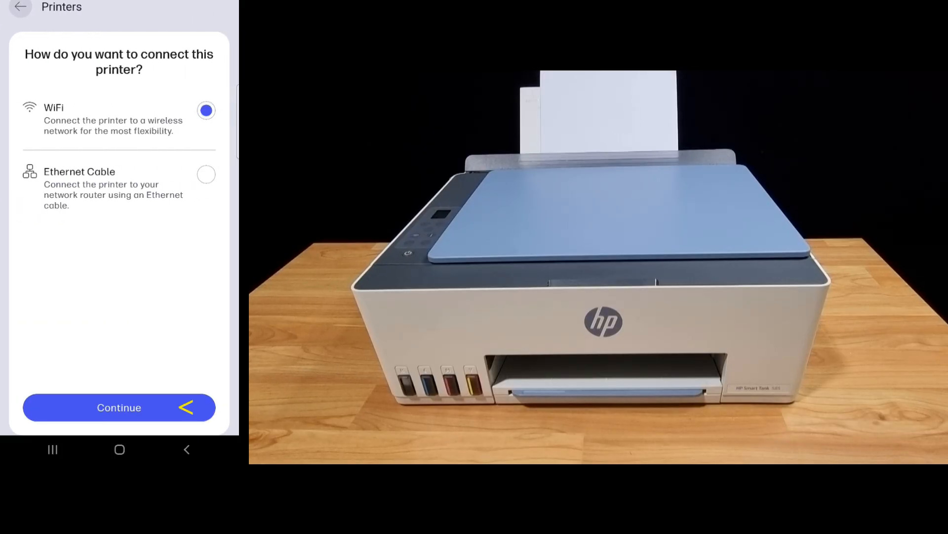
pyautogui.click(119, 407)
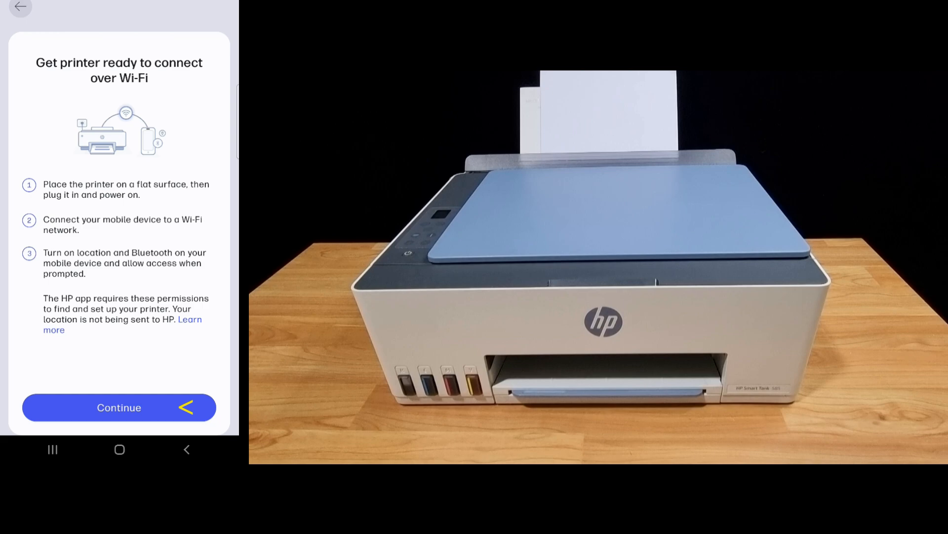
pyautogui.click(118, 406)
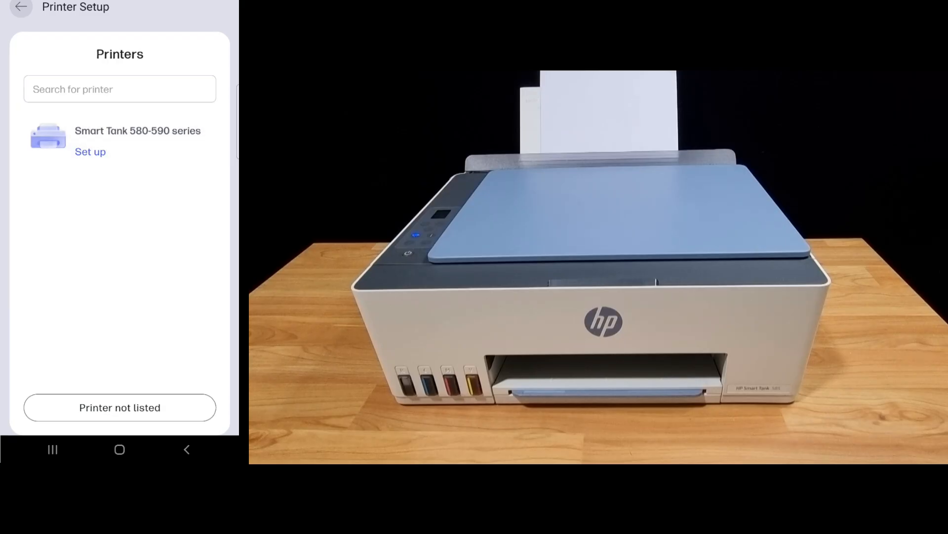
# Set up the Smart Tank 580-590 series and share the phone's Wi-Fi network with it
pyautogui.click(90, 152)
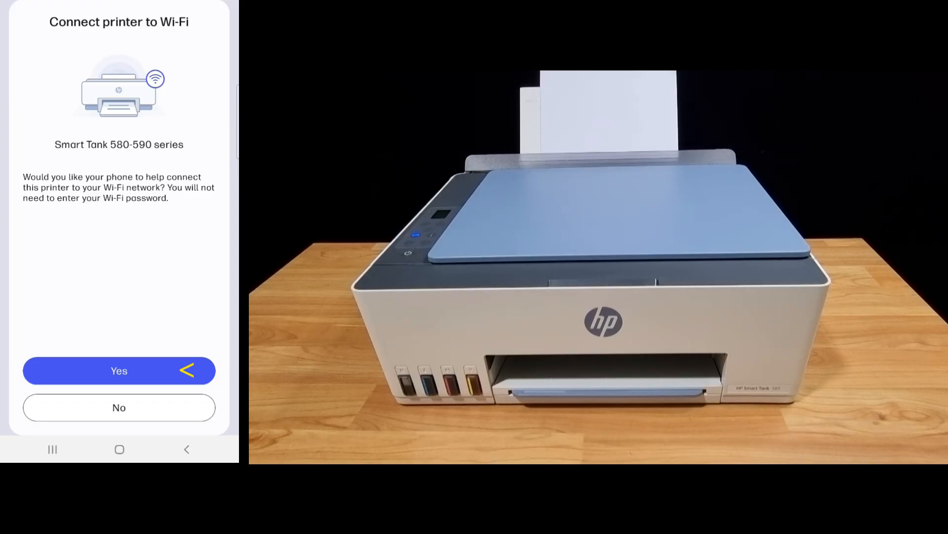
pyautogui.click(119, 370)
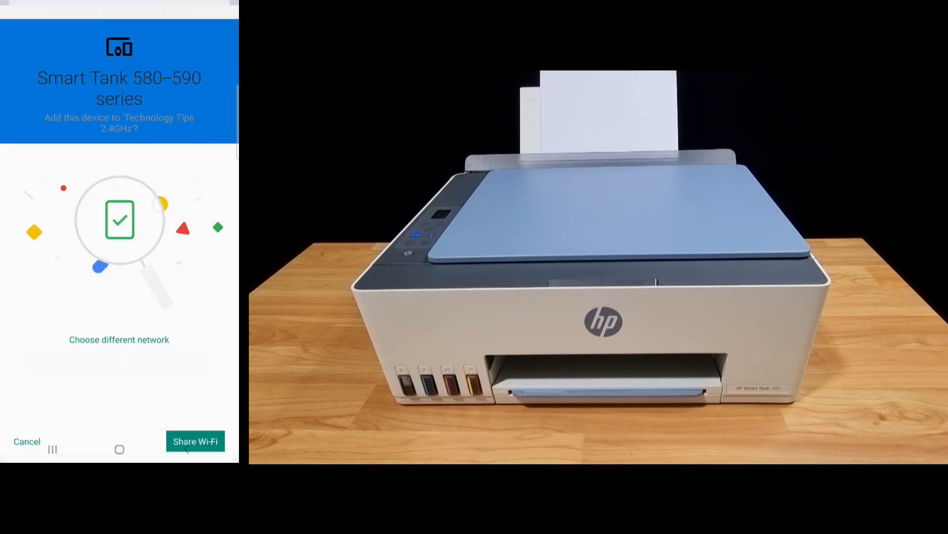
pyautogui.click(194, 441)
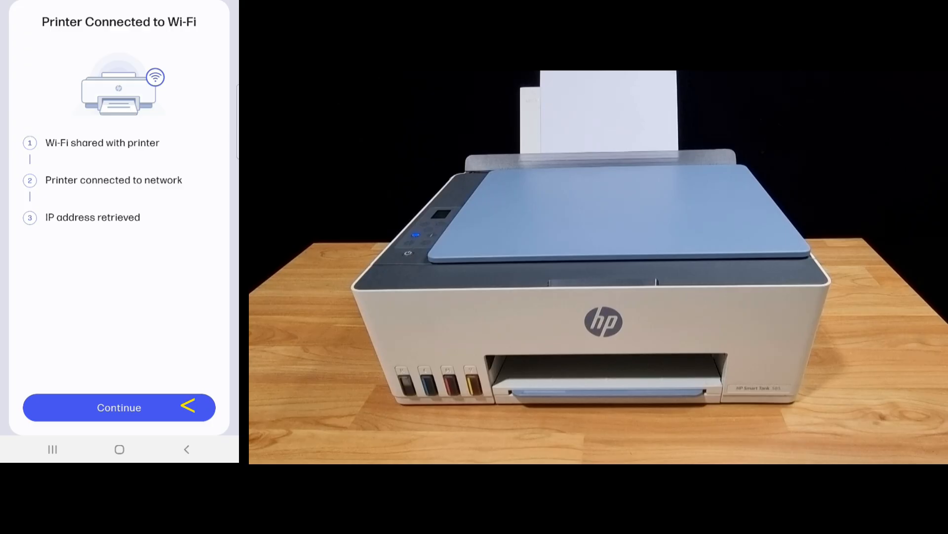
# Accept the privacy choices and save firmware updates as Notify When Available
pyautogui.click(119, 407)
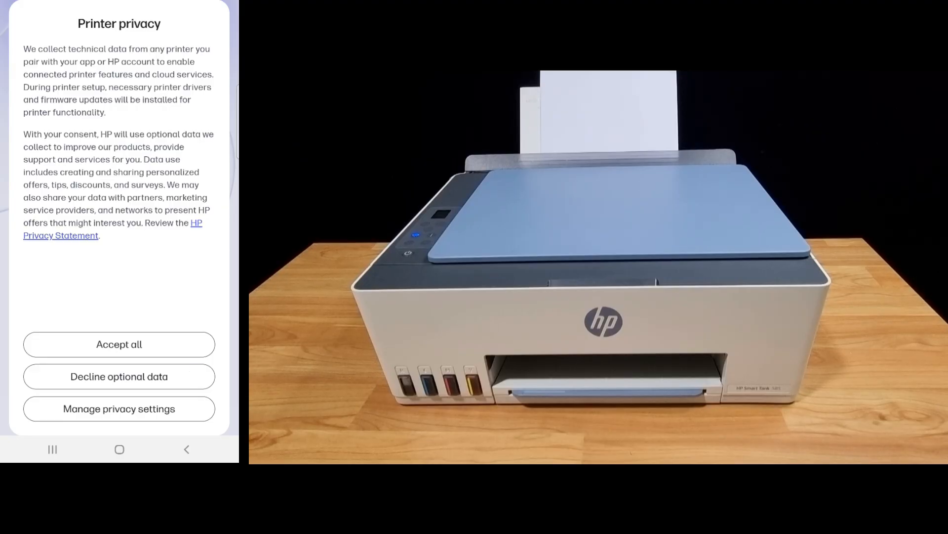
pyautogui.click(119, 343)
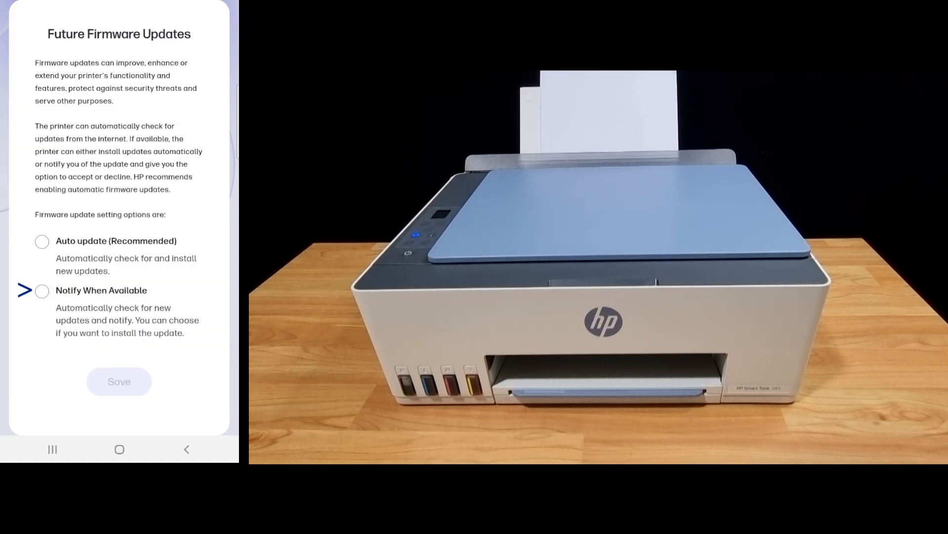
pyautogui.click(42, 290)
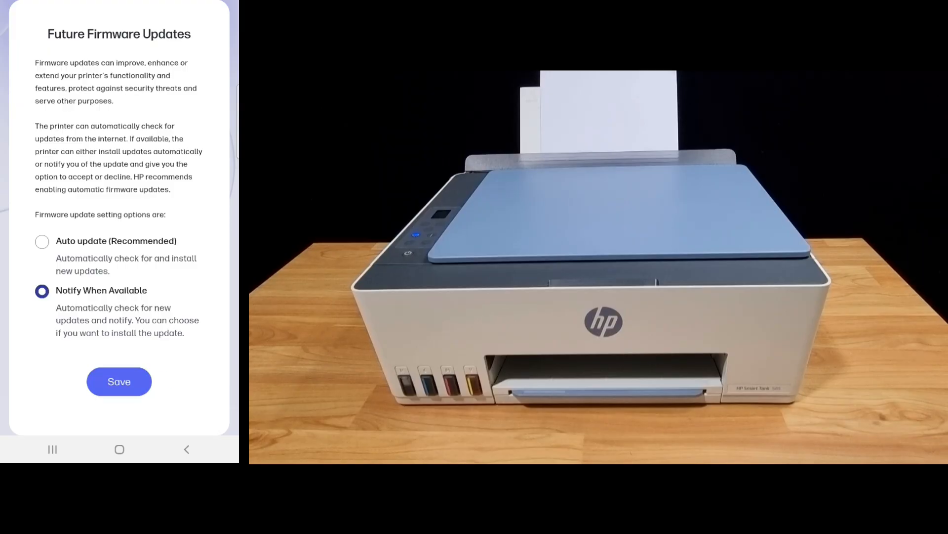
pyautogui.click(119, 382)
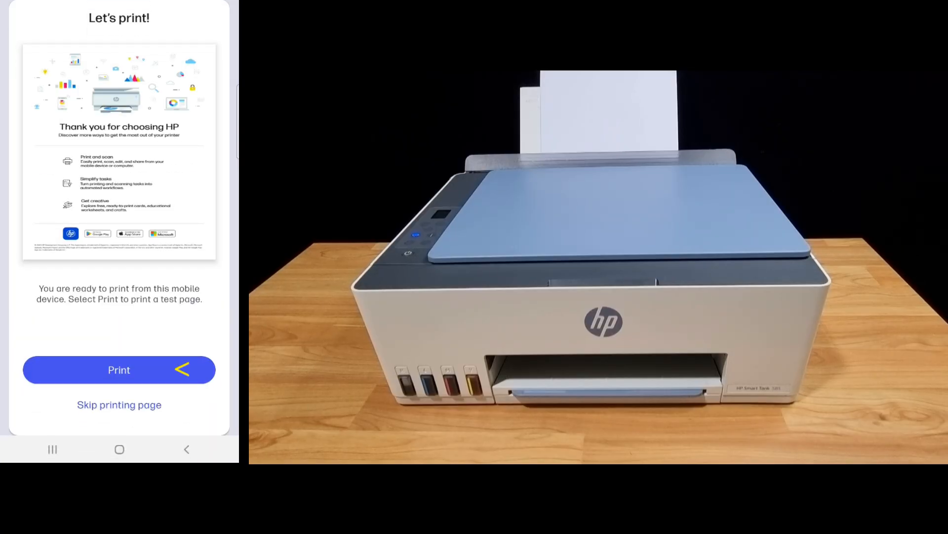
# Send the test page from Print Preview to the Smart Tank printer
pyautogui.click(119, 370)
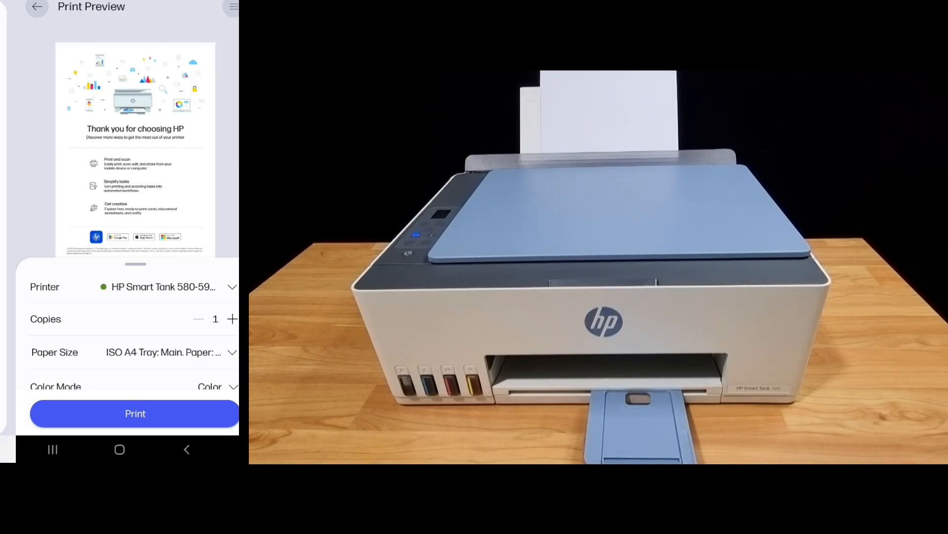
pyautogui.click(135, 412)
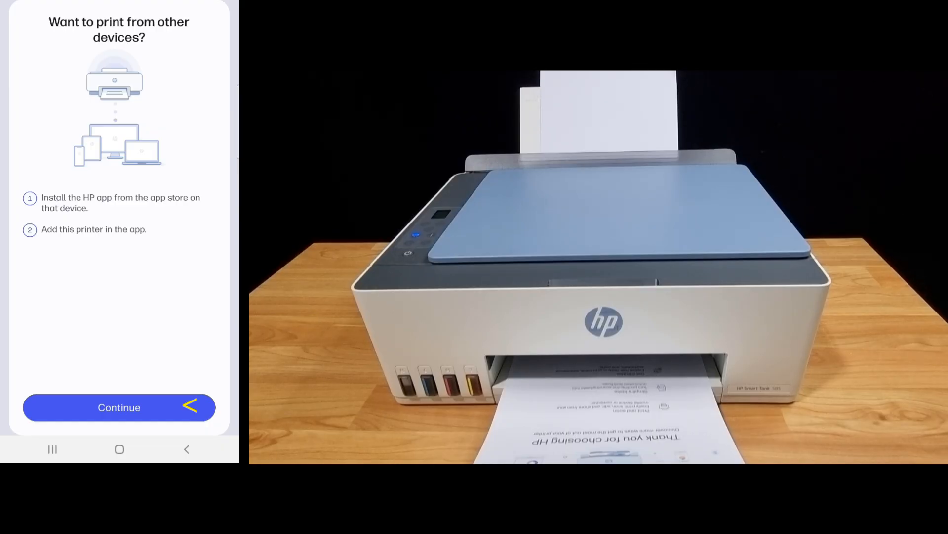
# Skip the other-devices tip and complete setup, reaching the Smart Tank 580-590 dashboard
pyautogui.click(119, 406)
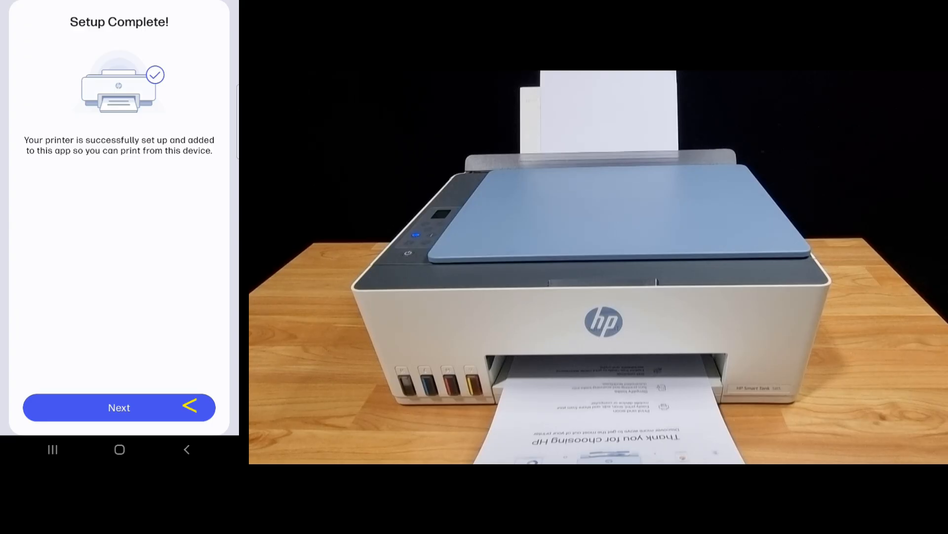
pyautogui.click(119, 406)
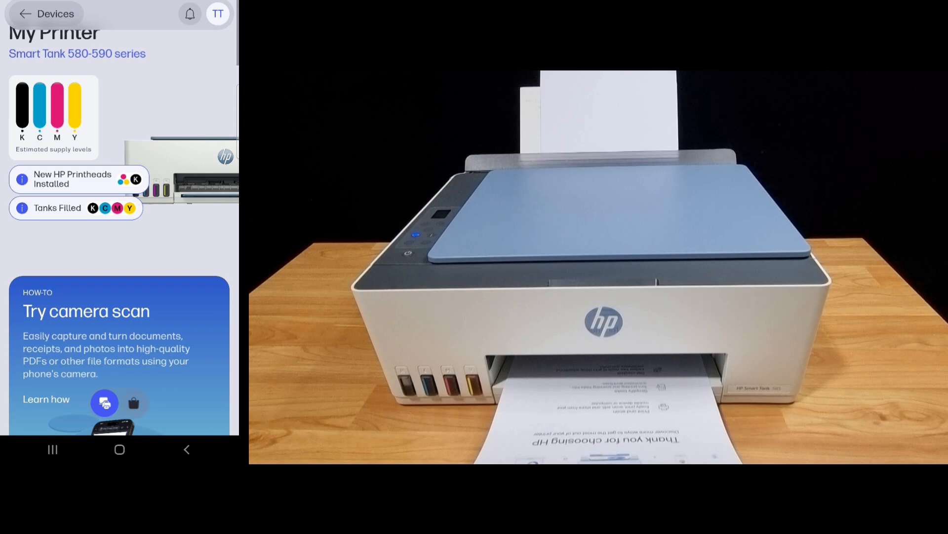
# Scroll the My Printer dashboard down to the Scan, Copy, Mobile Fax and Shortcuts tiles
pyautogui.scroll(-3)
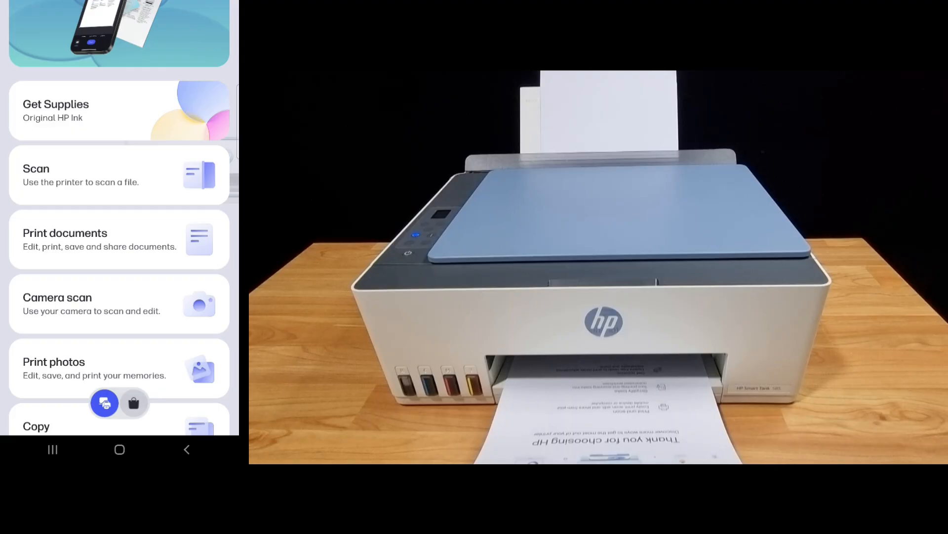
pyautogui.scroll(-3)
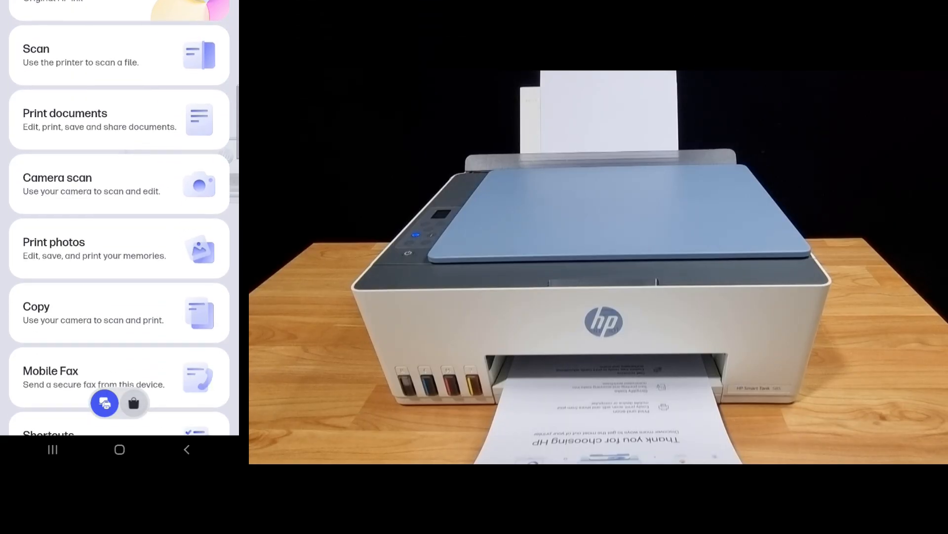
pyautogui.scroll(-3)
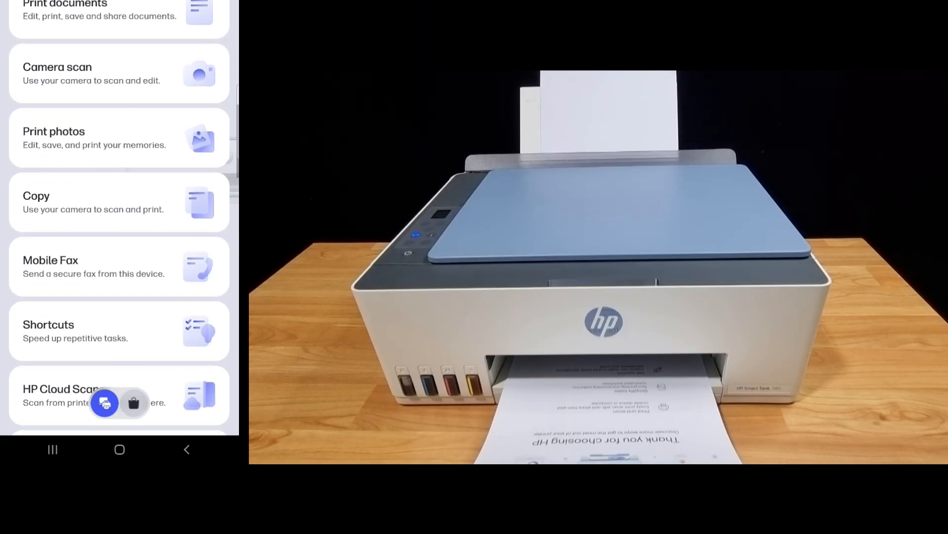